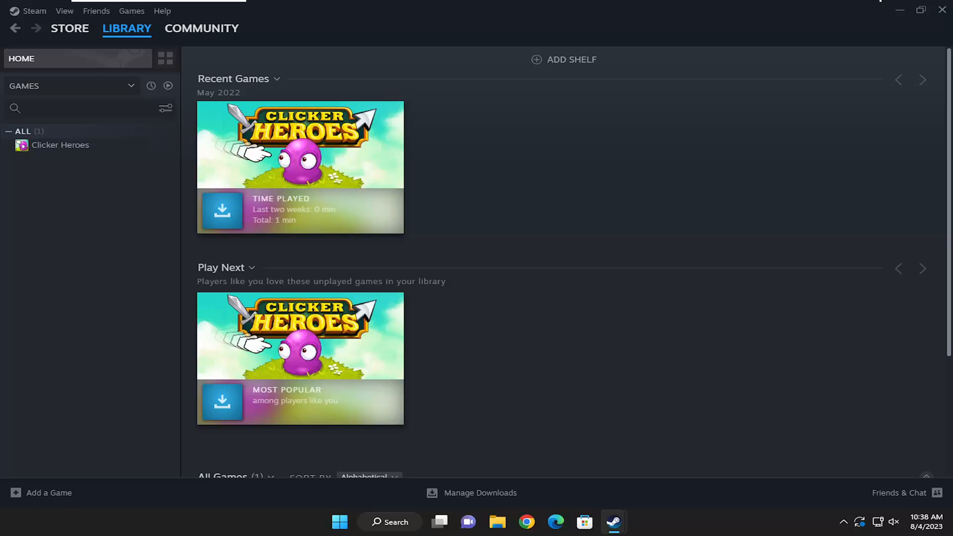
pyautogui.moveTo(787, 164)
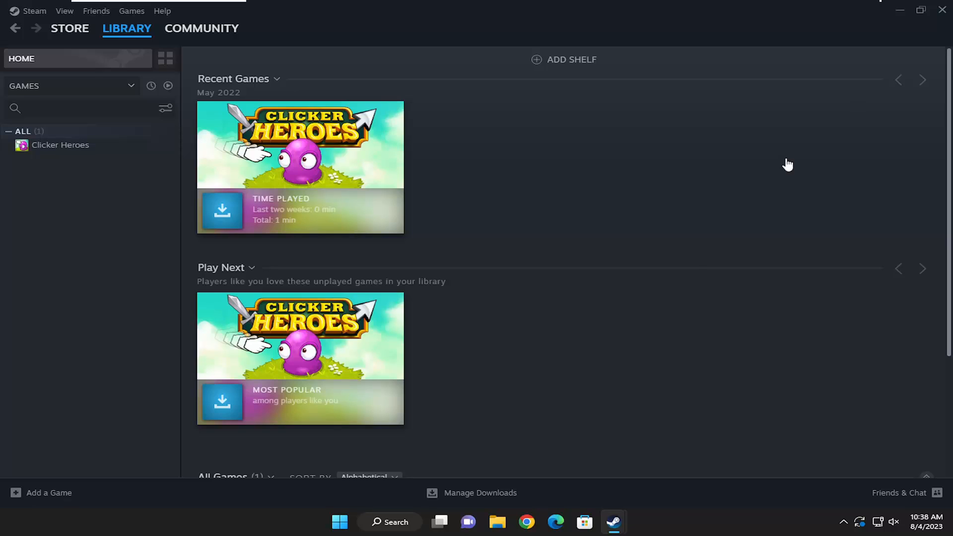
pyautogui.moveTo(130, 35)
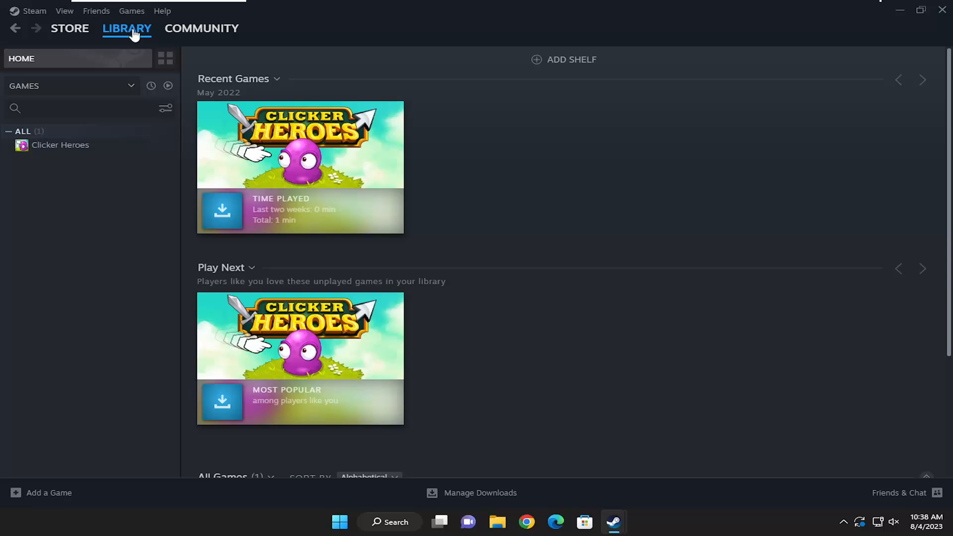
pyautogui.moveTo(134, 292)
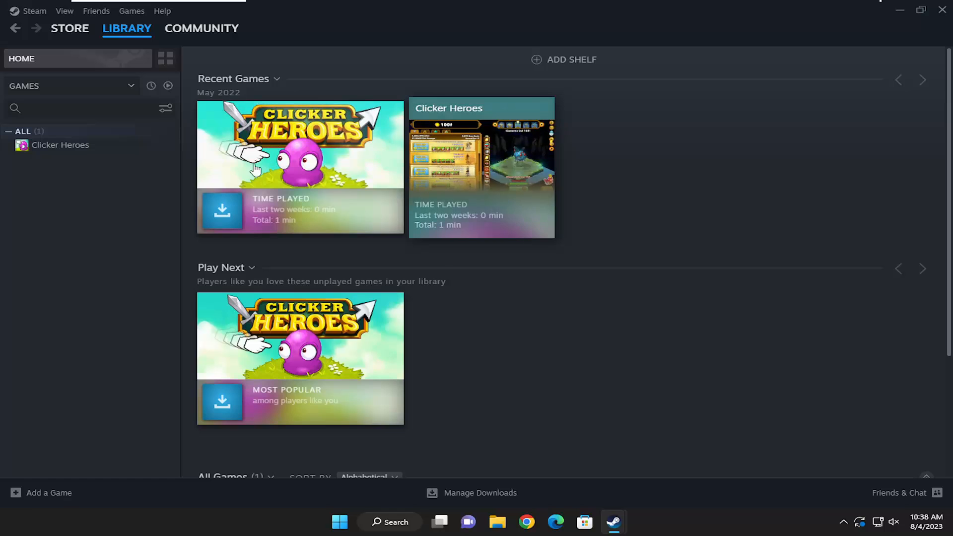
# Step: Open the Clicker Heroes Properties from the Recent Games tile to its General page
pyautogui.rightClick(285, 144)
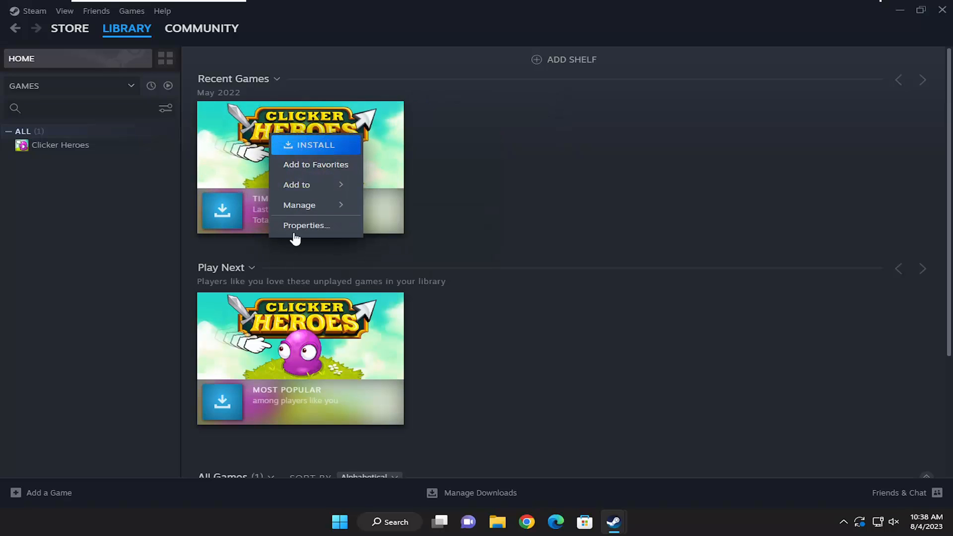
pyautogui.click(306, 225)
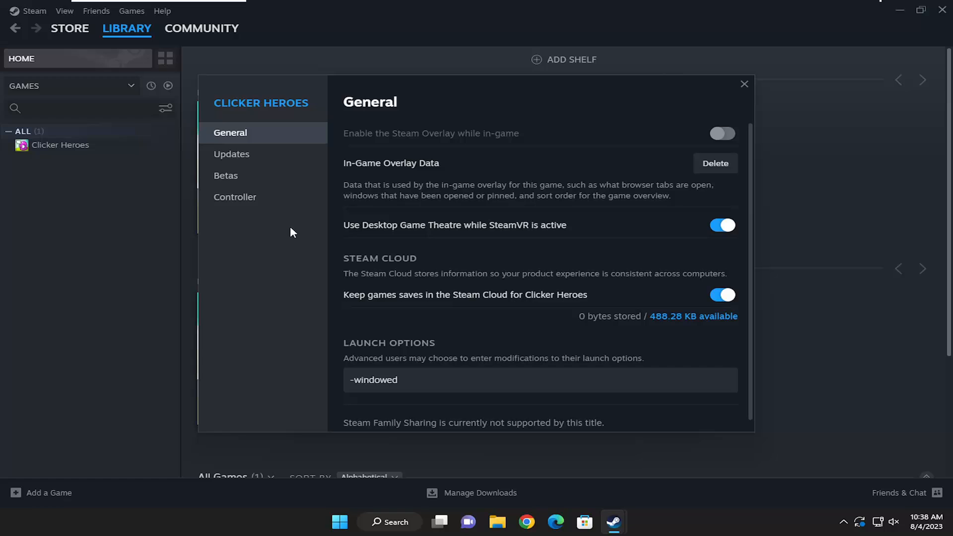
pyautogui.moveTo(405, 322)
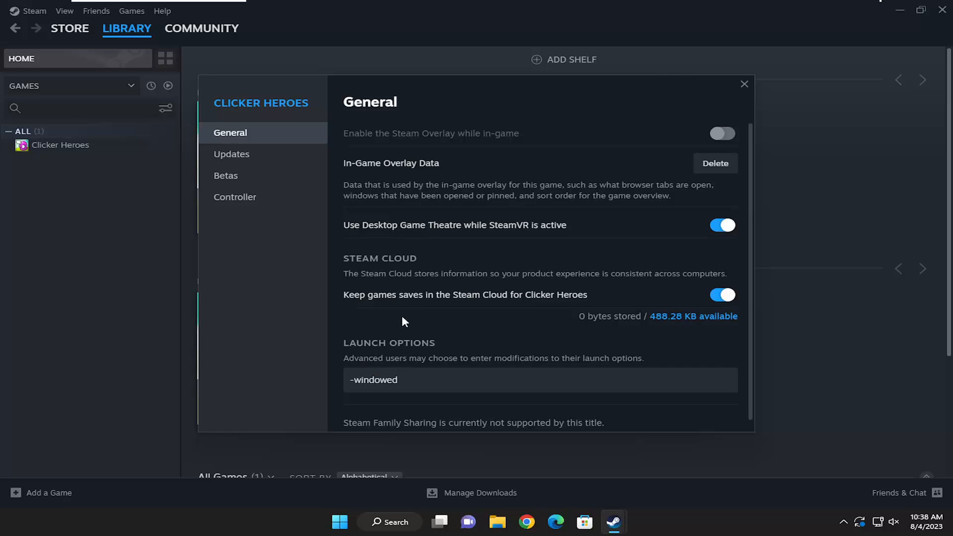
# Step: Enter -windowed in the Clicker Heroes Launch Options box
pyautogui.scroll(-3)
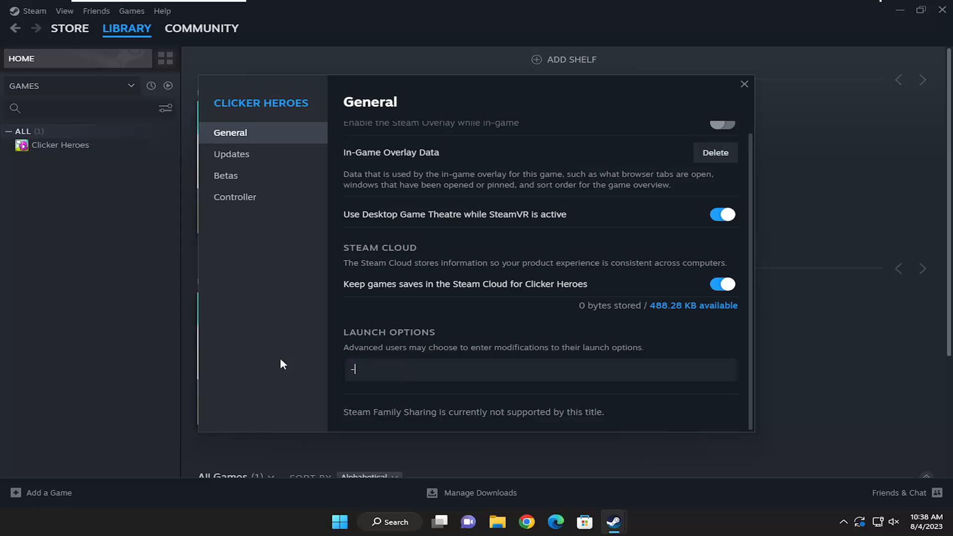
pyautogui.write('window')
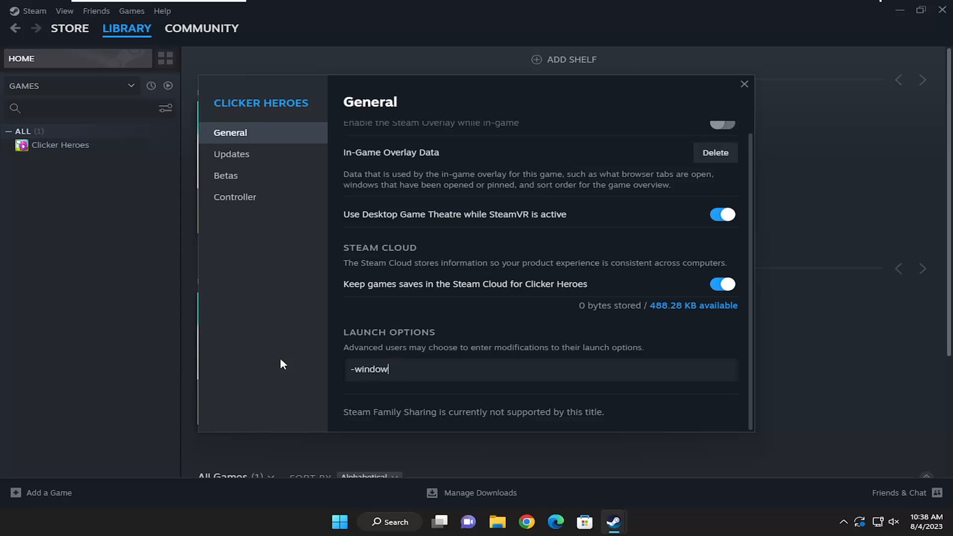
pyautogui.write('ed')
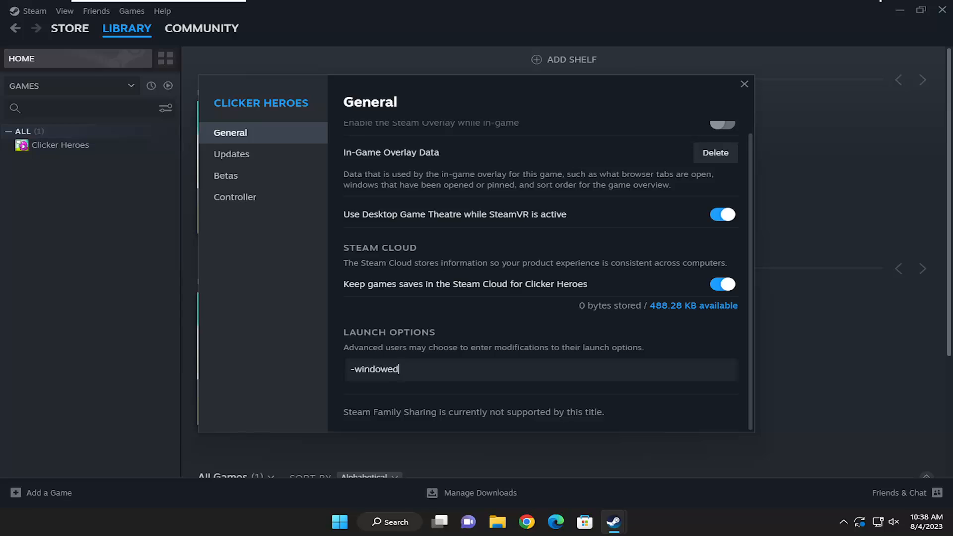
pyautogui.moveTo(558, 325)
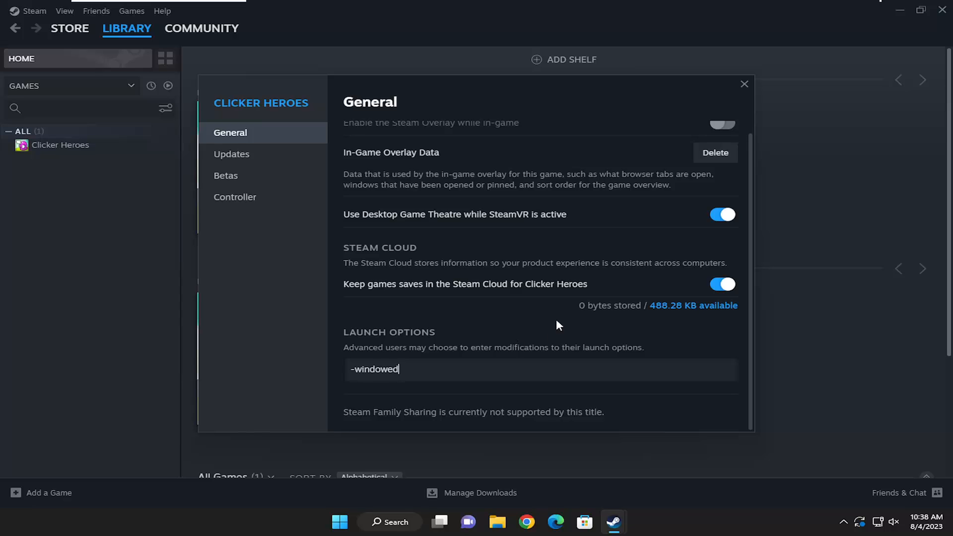
pyautogui.moveTo(373, 316)
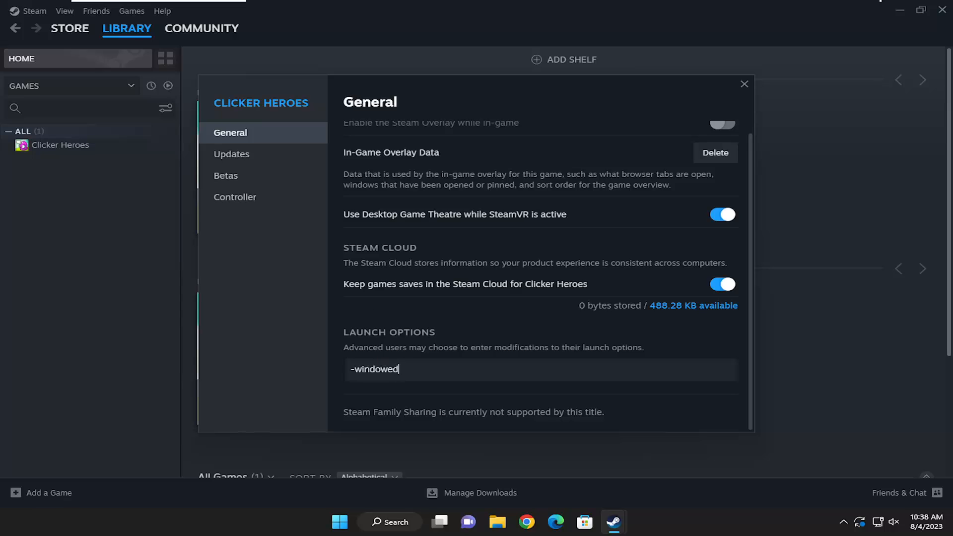
# Step: Replace the launch option with -full and close the Properties dialog
pyautogui.doubleClick(373, 370)
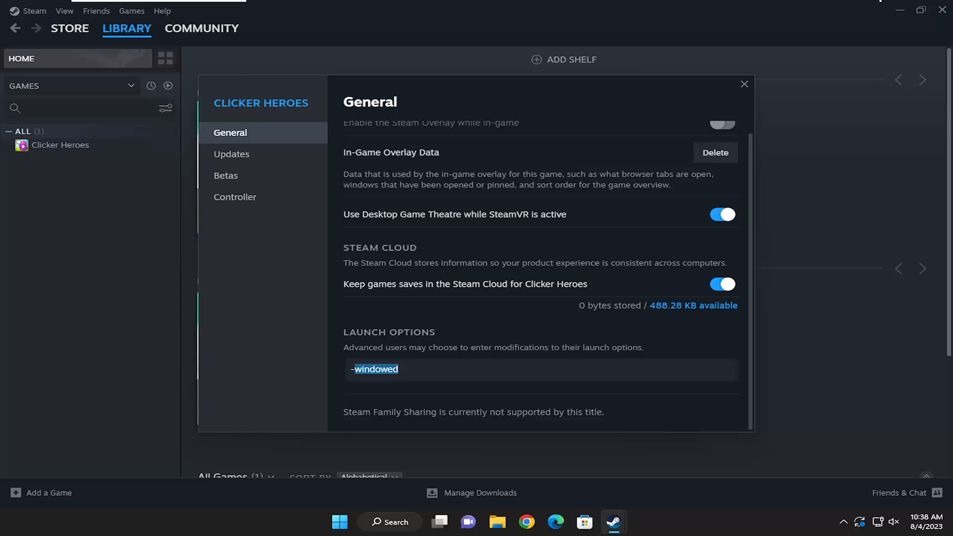
pyautogui.write('-full')
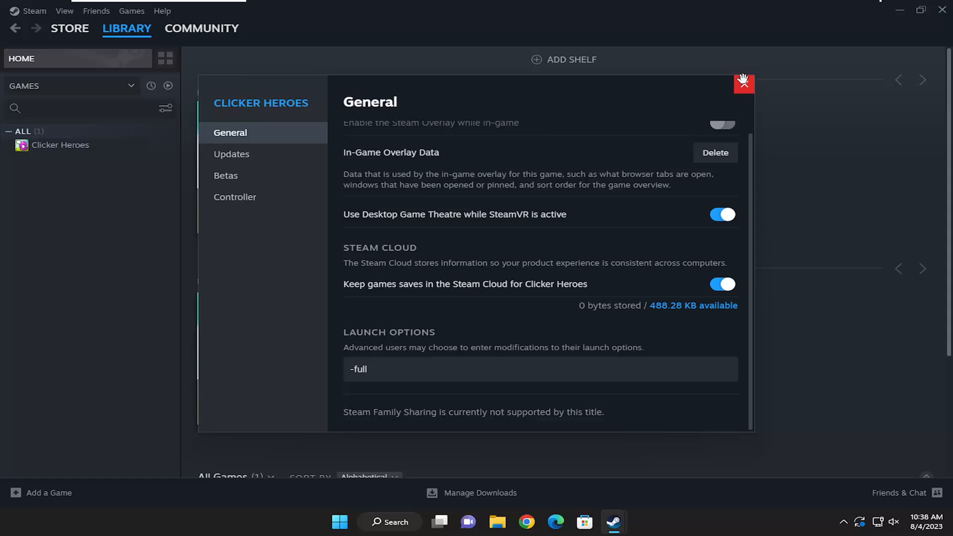
pyautogui.click(745, 83)
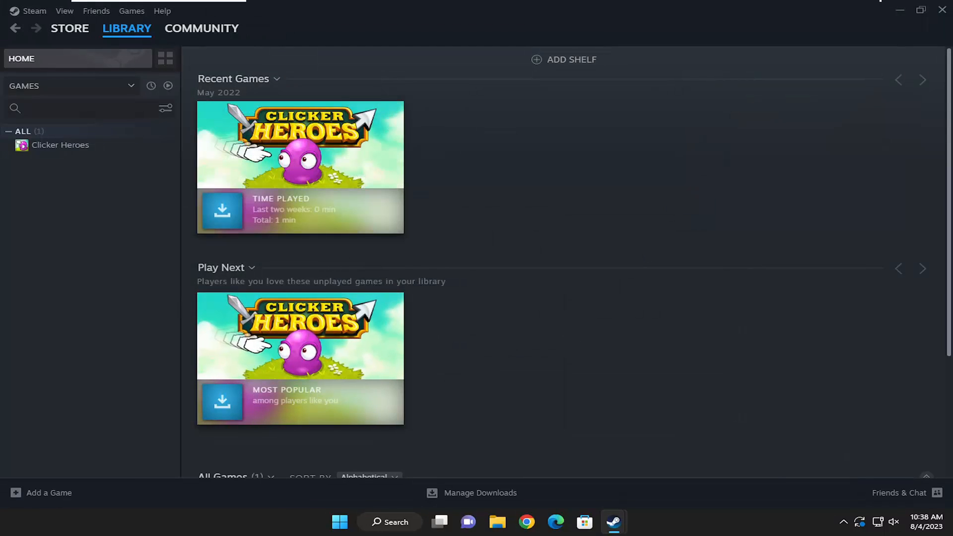